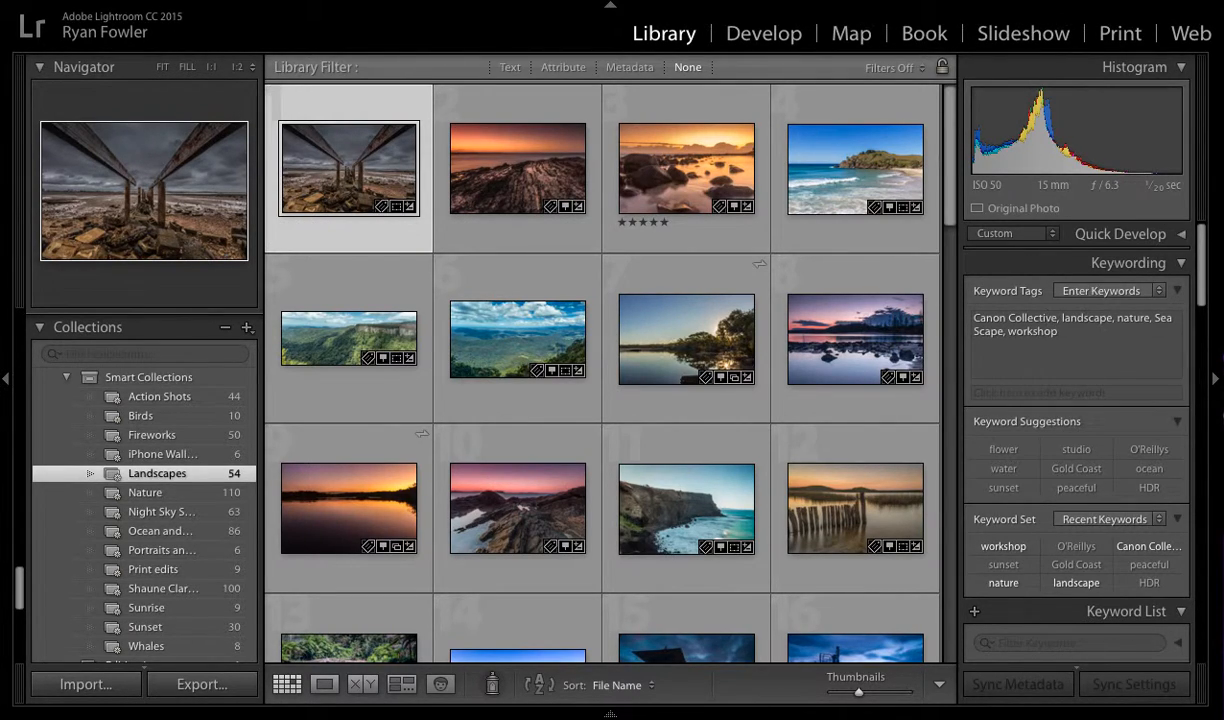
Bring up the Plug-in Manager from the File menu and reposition its dialog.
{"action": "left_click", "coordinate": [40, 8]}
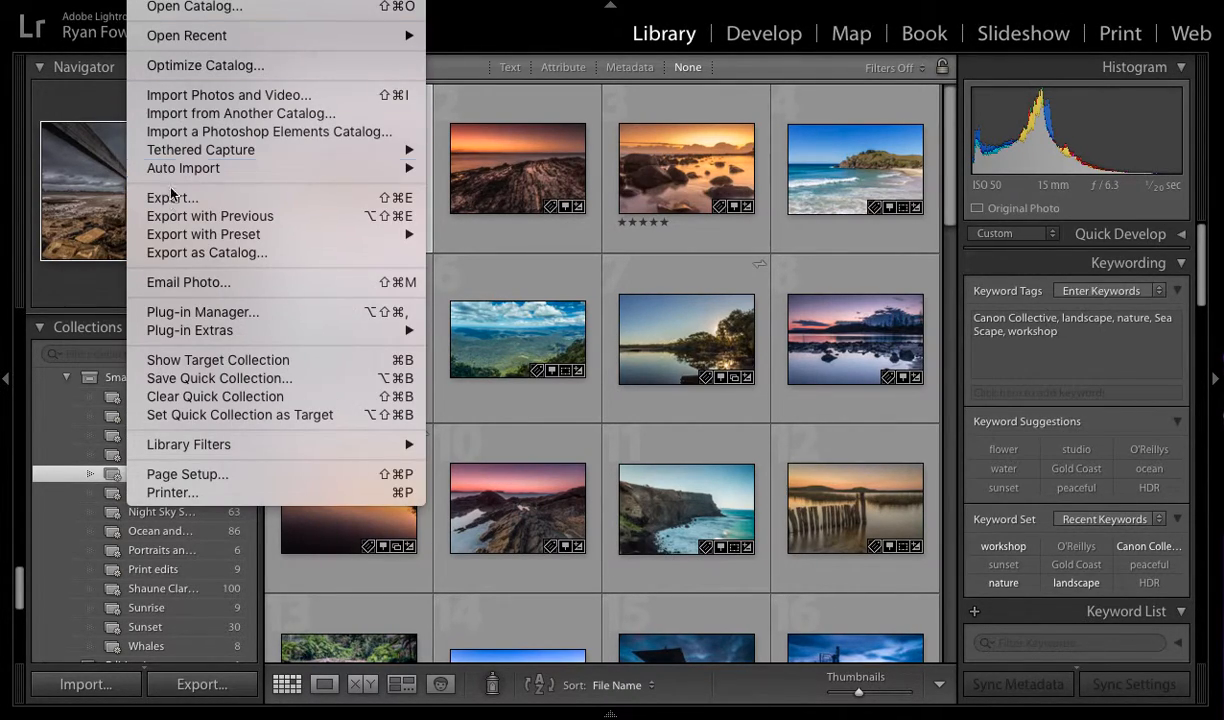
{"action": "left_click", "coordinate": [202, 312]}
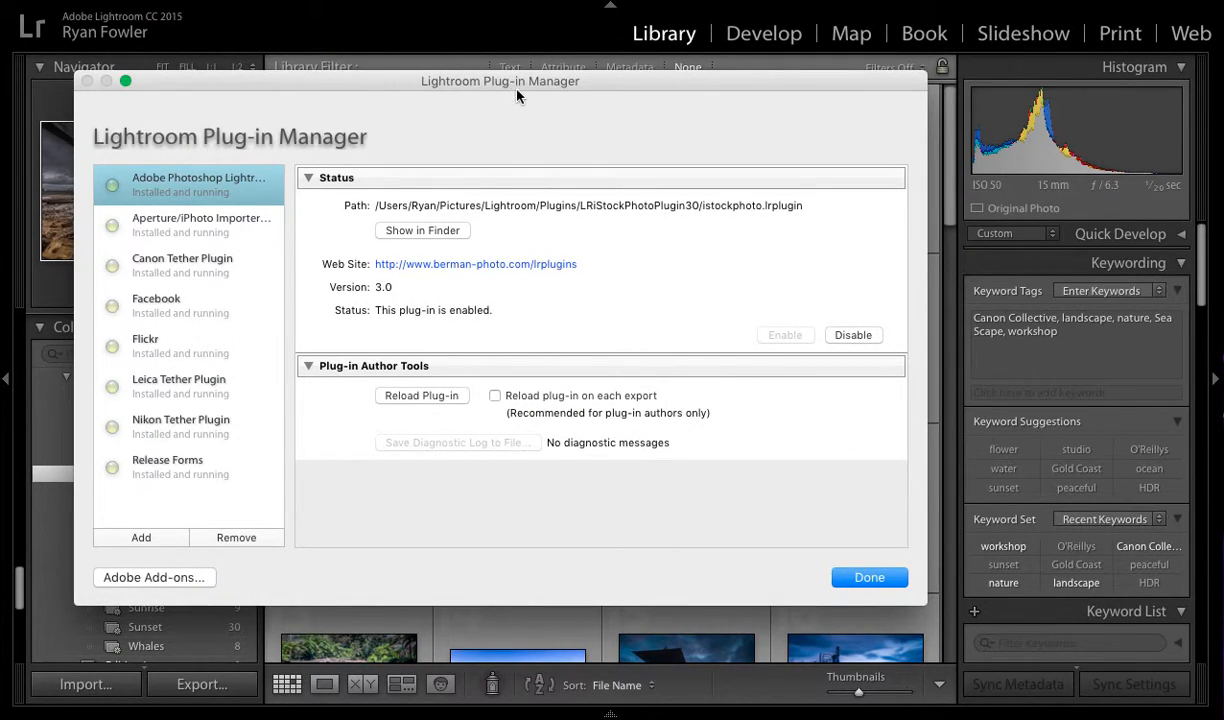
{"action": "left_click_drag", "start_coordinate": [500, 80], "coordinate": [546, 74]}
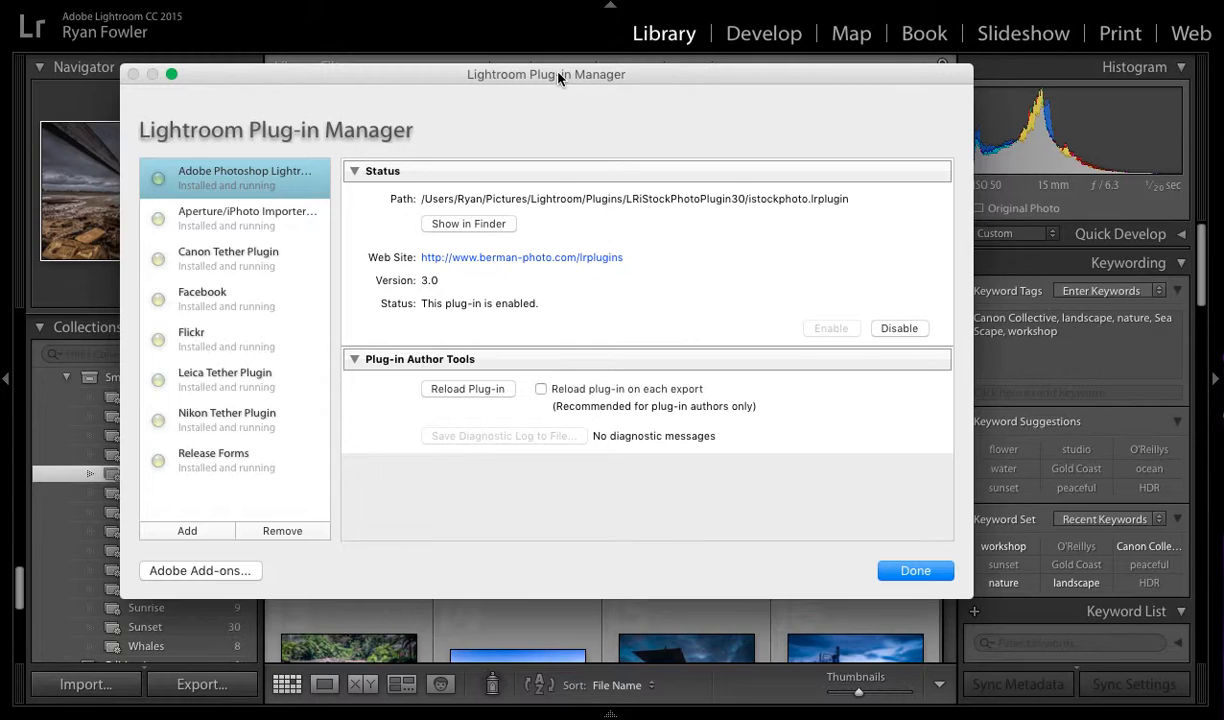
{"action": "mouse_move", "coordinate": [372, 476]}
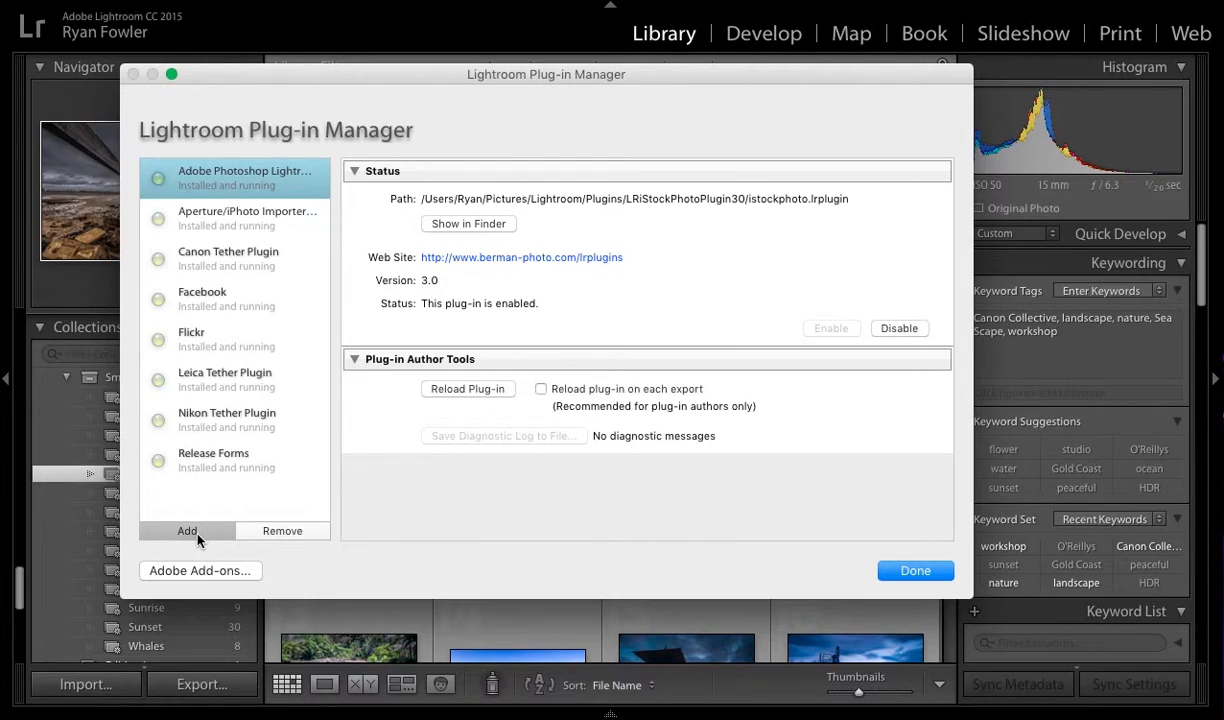
Add a plug-in, staying in the Plugins folder and selecting the LRBlog.lrplugin package.
{"action": "left_click", "coordinate": [188, 532]}
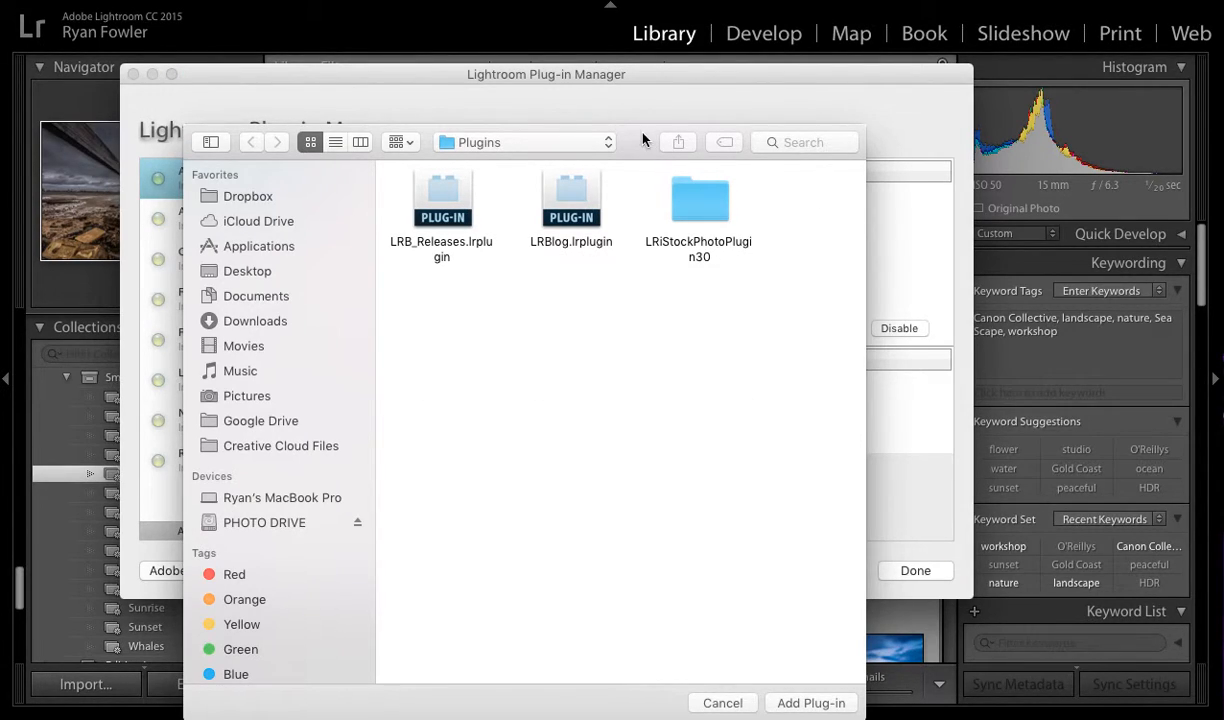
{"action": "mouse_move", "coordinate": [556, 164]}
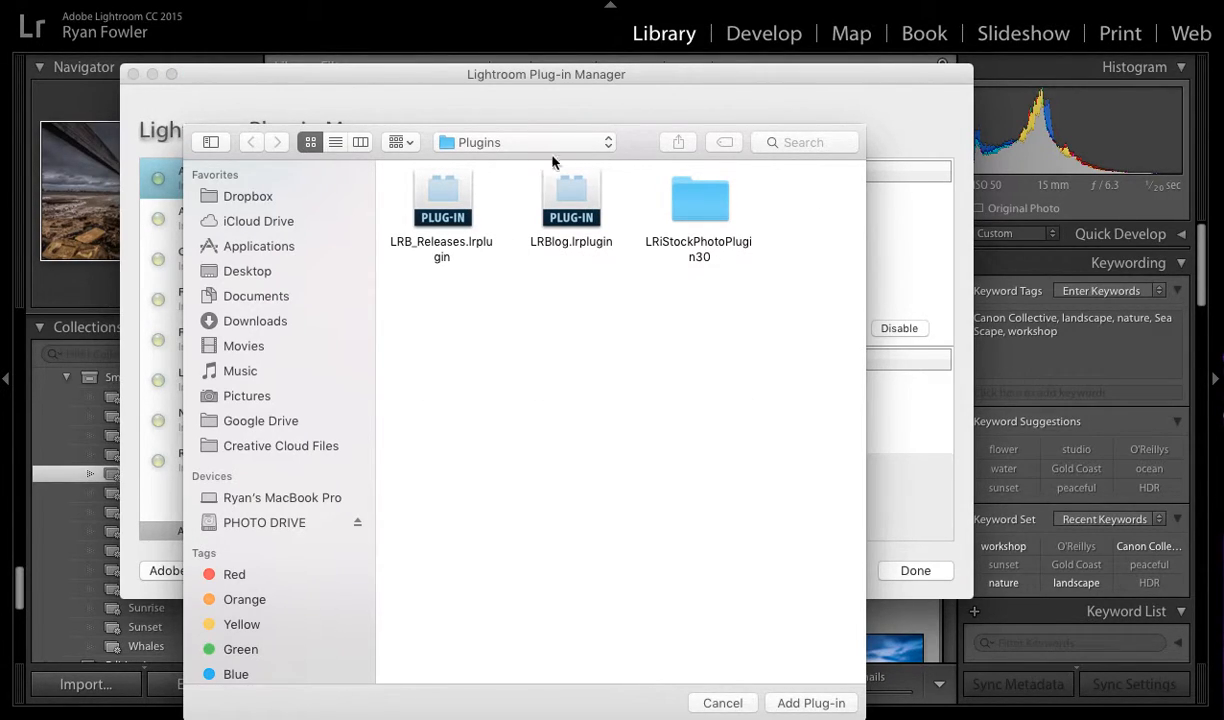
{"action": "mouse_move", "coordinate": [596, 148]}
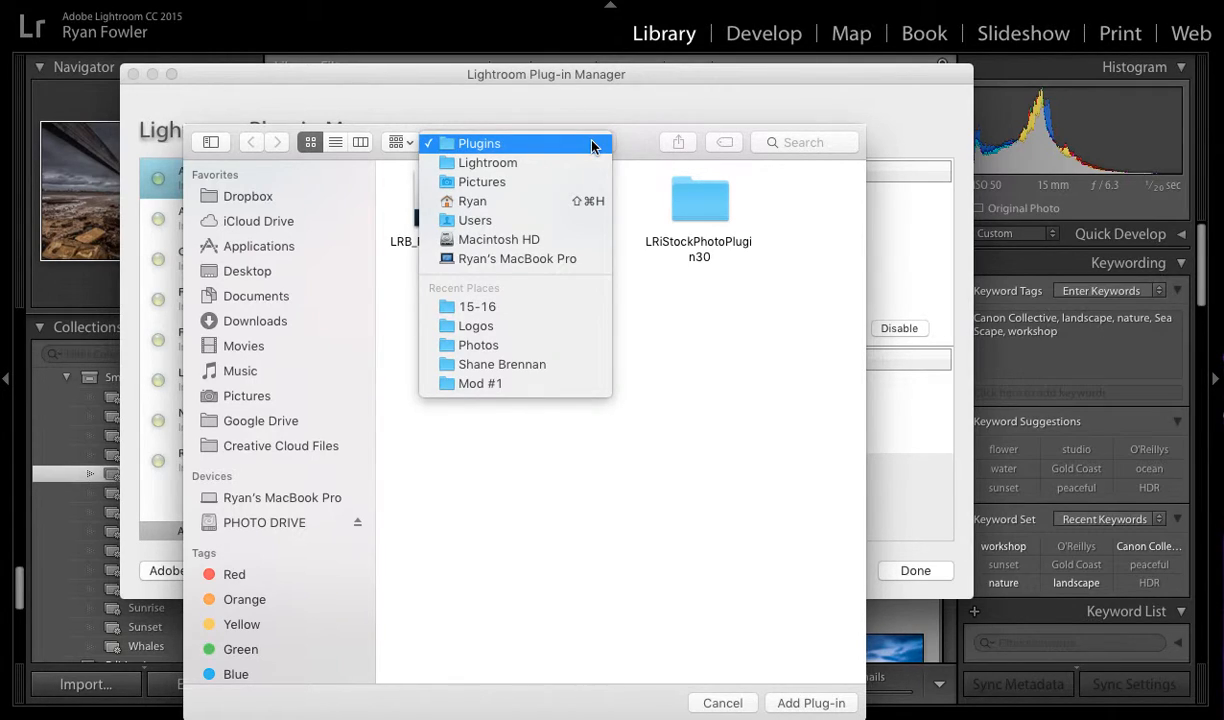
{"action": "left_click", "coordinate": [480, 144]}
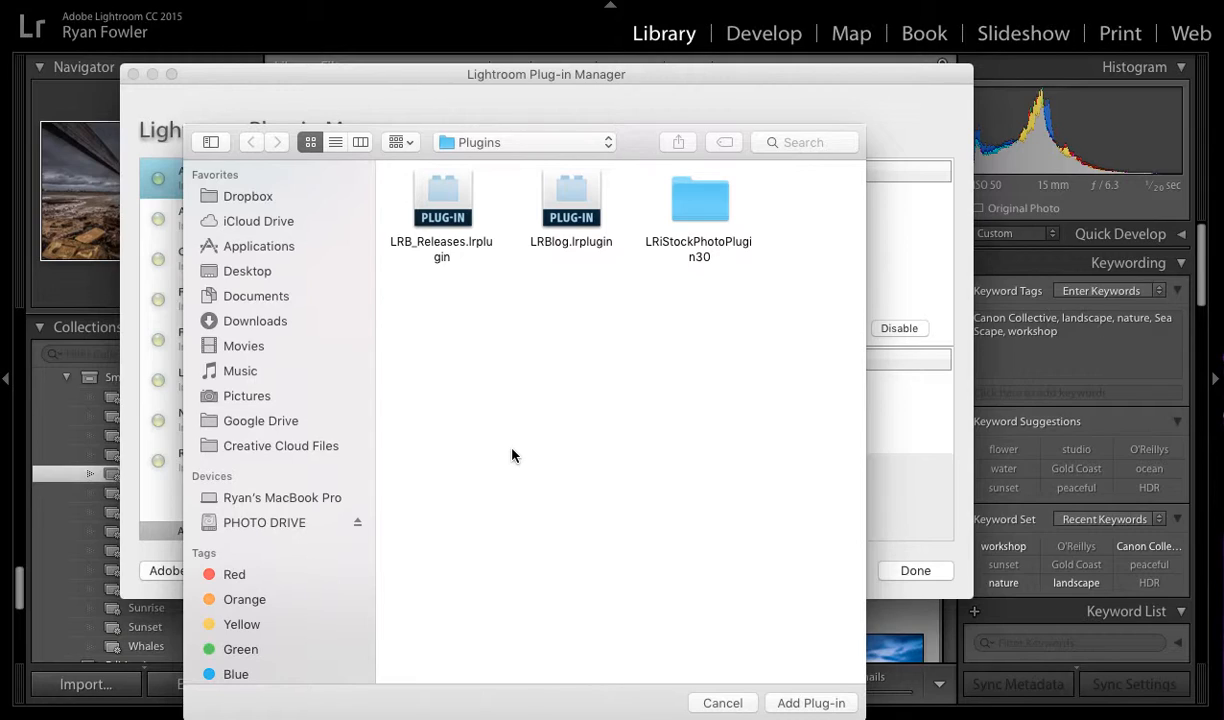
{"action": "mouse_move", "coordinate": [582, 216]}
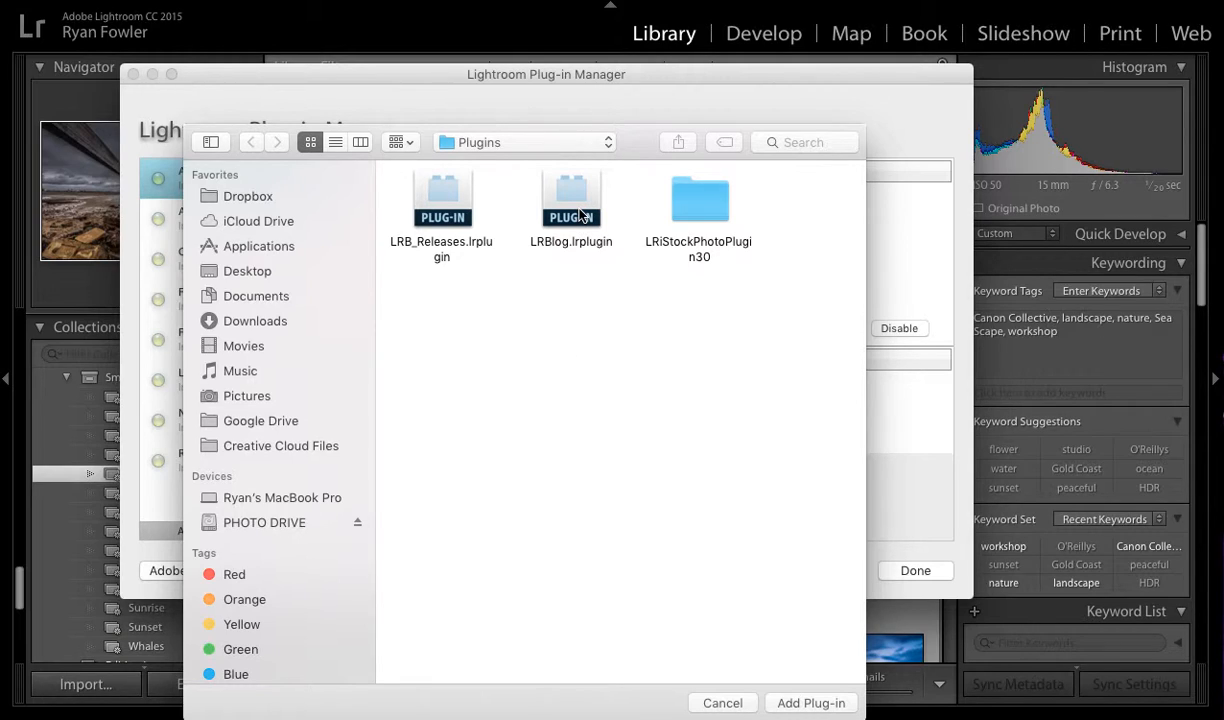
{"action": "left_click", "coordinate": [572, 198]}
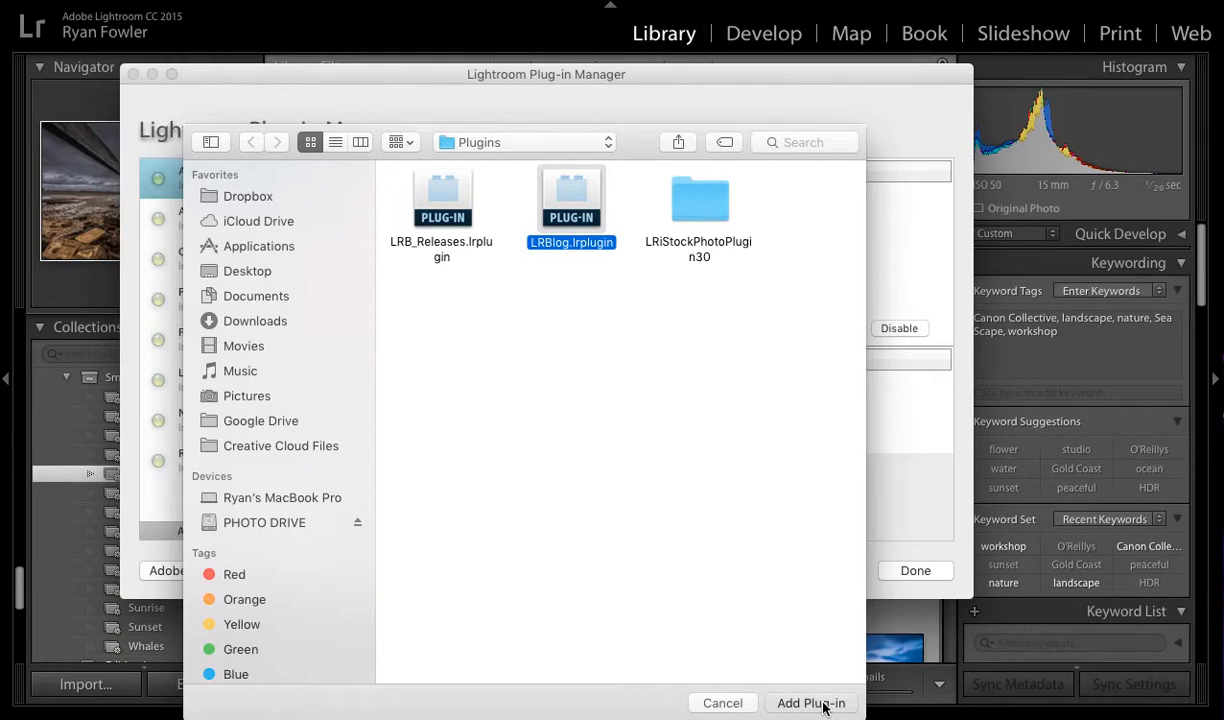
Install LR/Blog (version 2.11, enabled) and review its registration, self-update, debugging and status settings.
{"action": "left_click", "coordinate": [812, 704]}
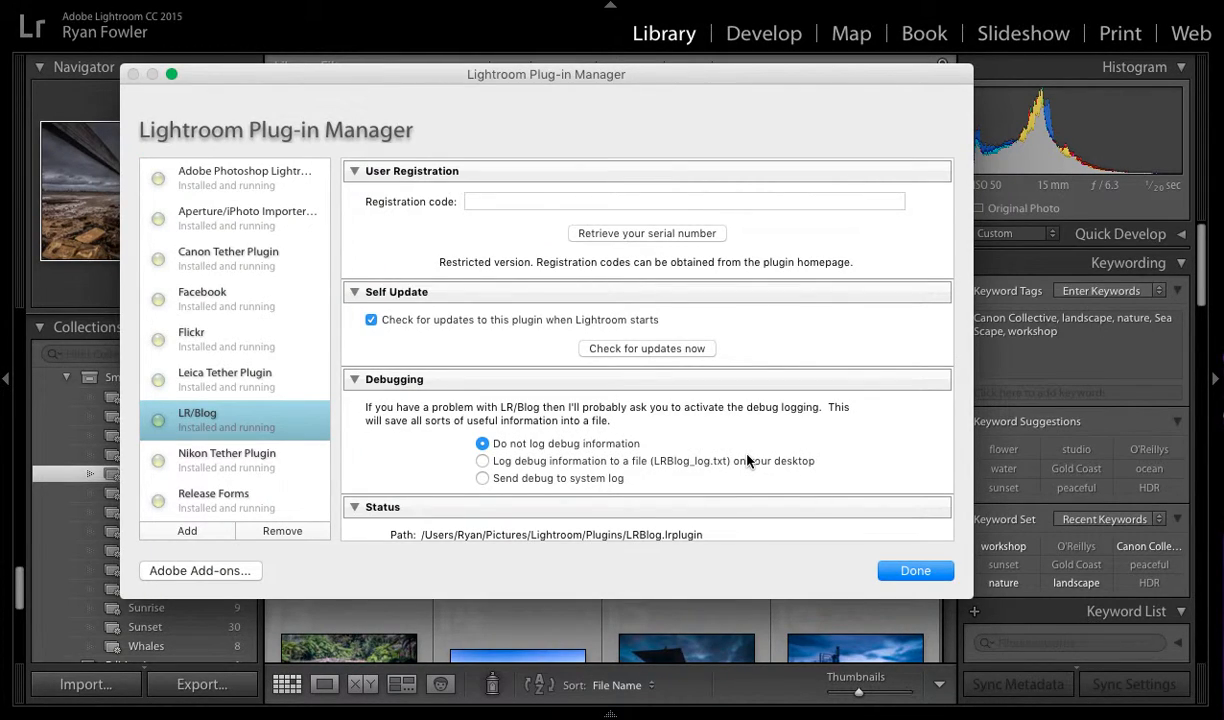
{"action": "mouse_move", "coordinate": [496, 352]}
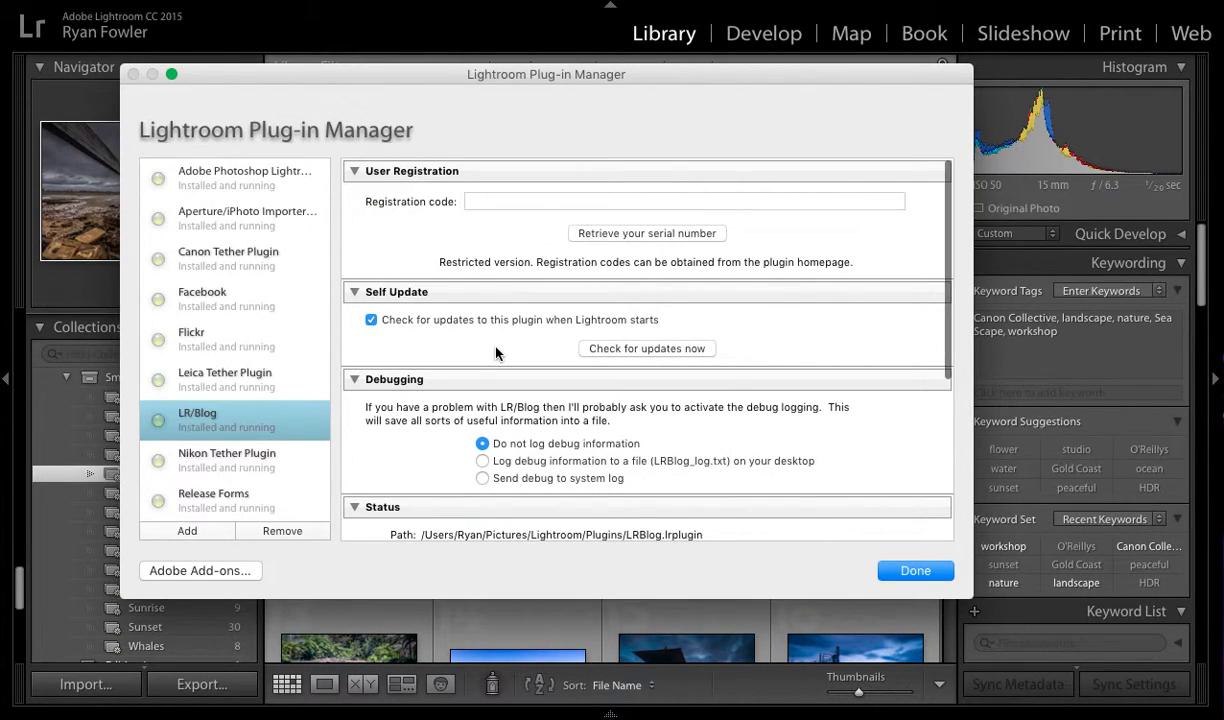
{"action": "mouse_move", "coordinate": [476, 270]}
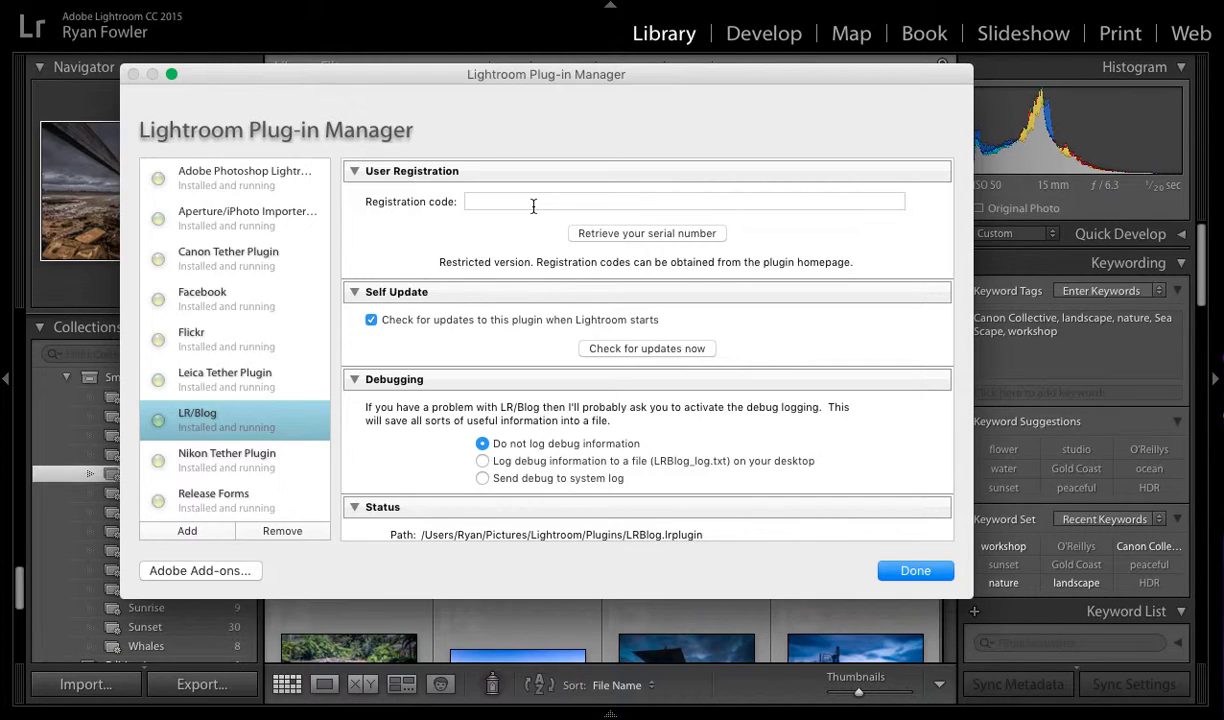
{"action": "scroll", "scroll_direction": "down", "scroll_amount": 3}
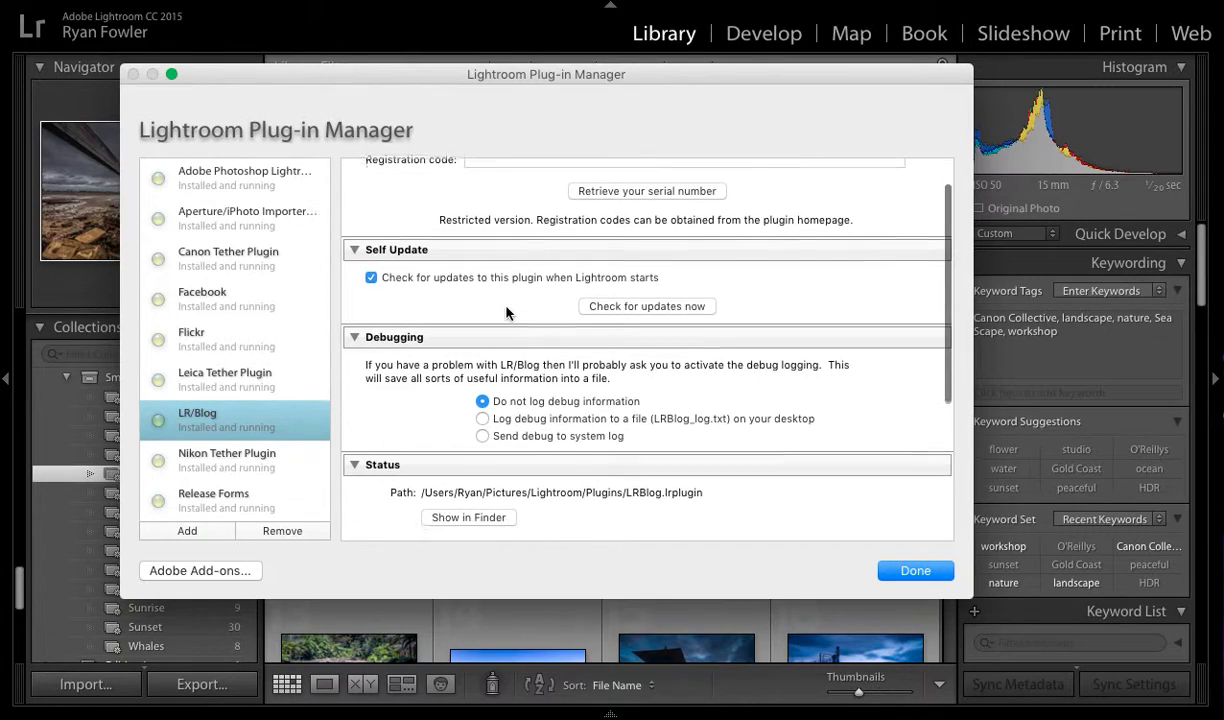
{"action": "scroll", "scroll_direction": "down", "scroll_amount": 3}
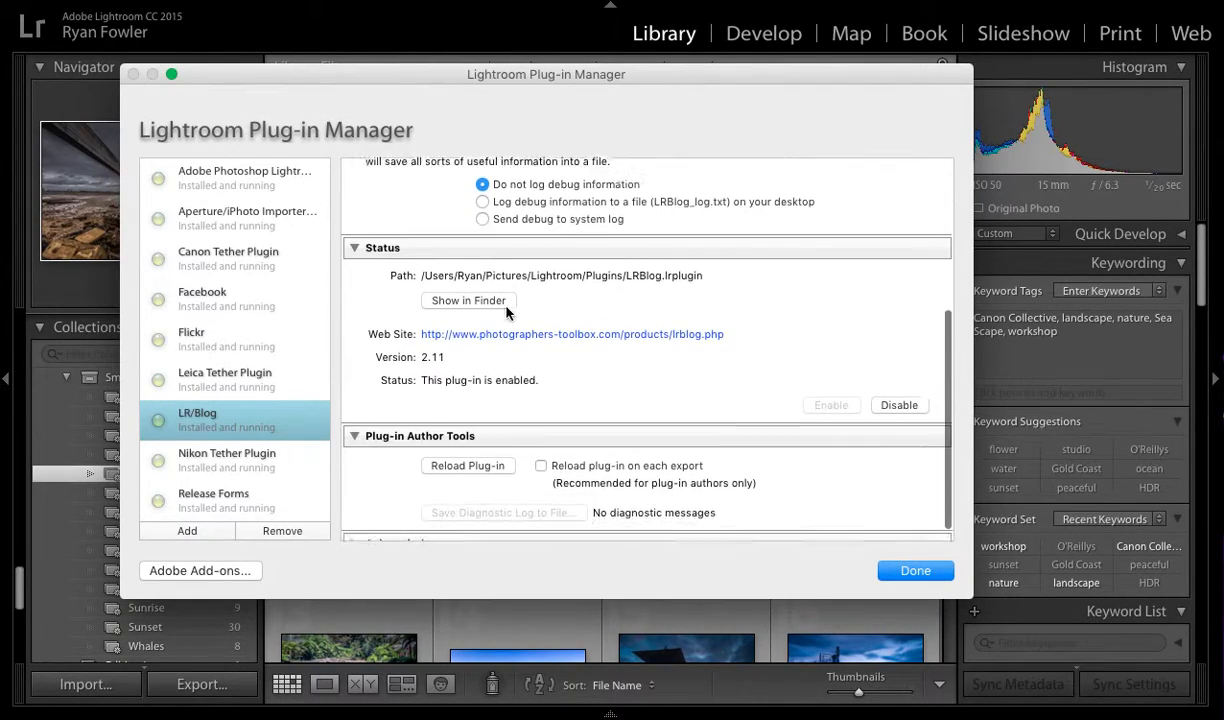
{"action": "scroll", "scroll_direction": "up", "scroll_amount": 3}
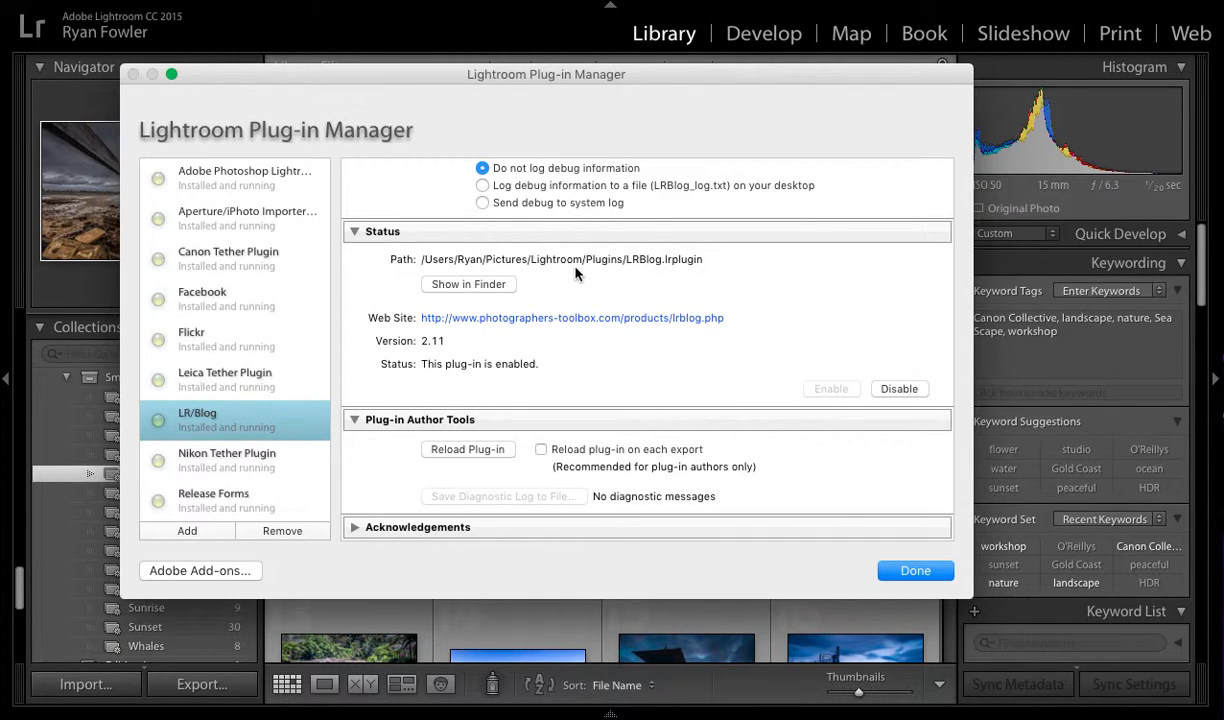
{"action": "mouse_move", "coordinate": [564, 322]}
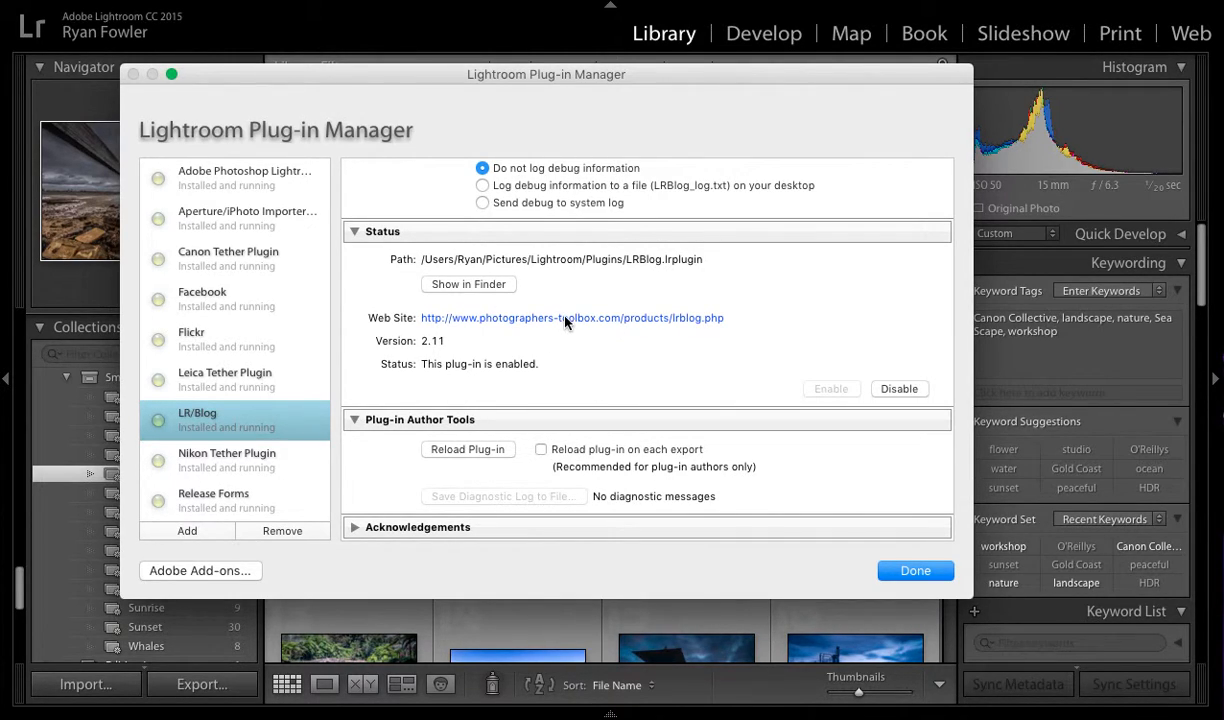
{"action": "scroll", "scroll_direction": "up", "scroll_amount": 3}
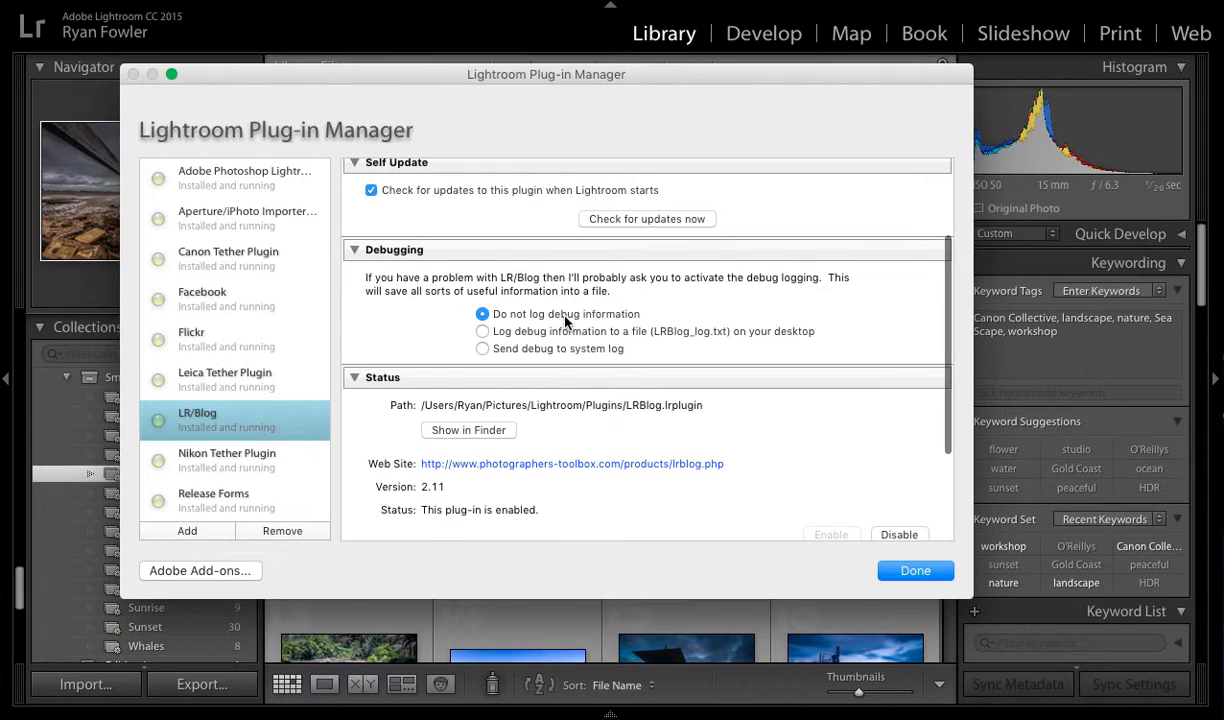
{"action": "scroll", "scroll_direction": "up", "scroll_amount": 3}
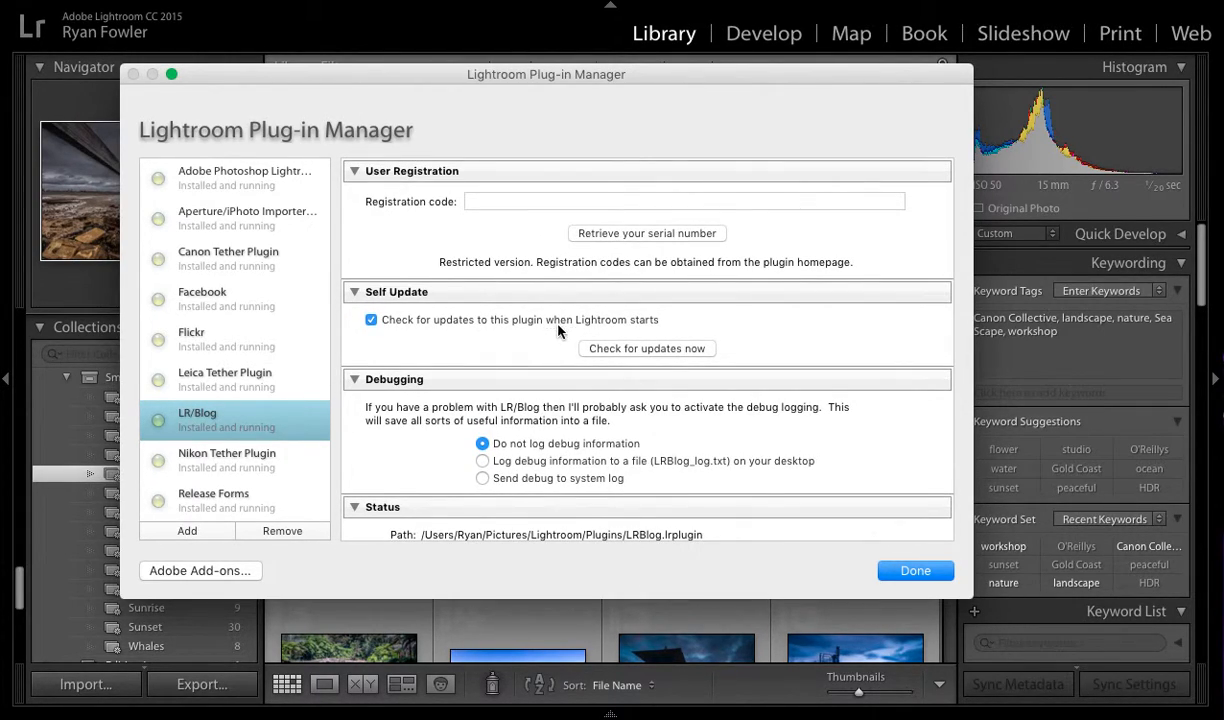
{"action": "mouse_move", "coordinate": [546, 336]}
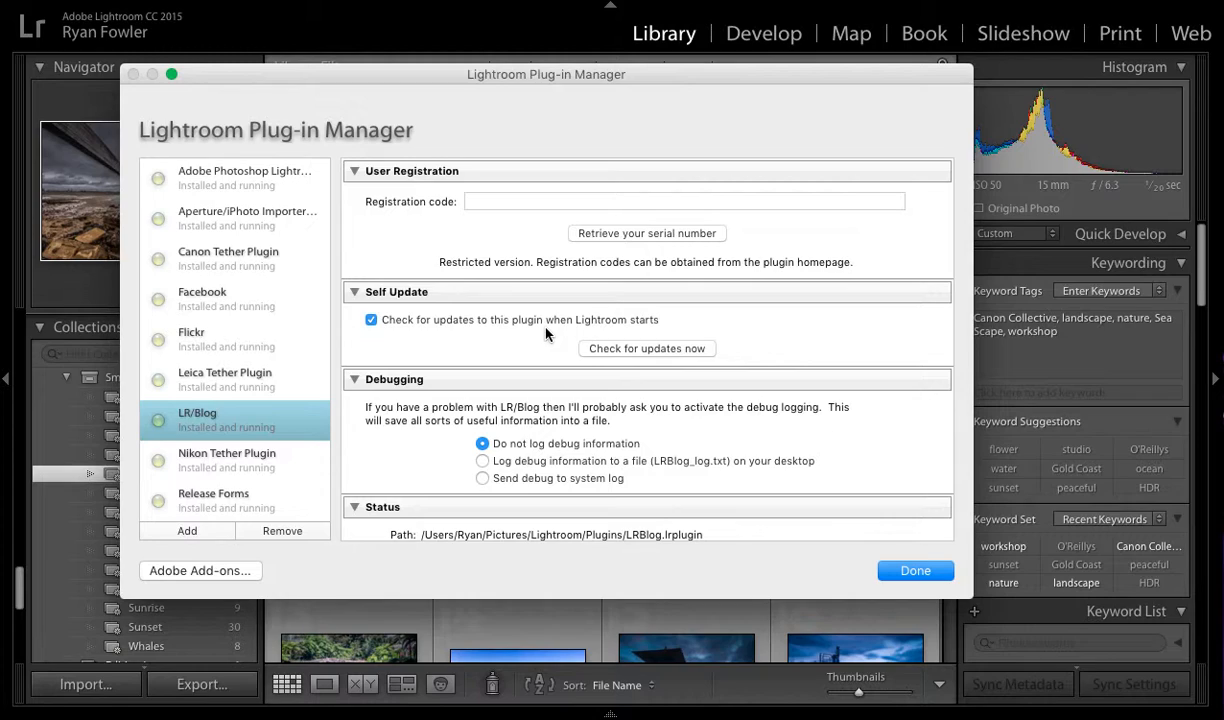
{"action": "mouse_move", "coordinate": [730, 322]}
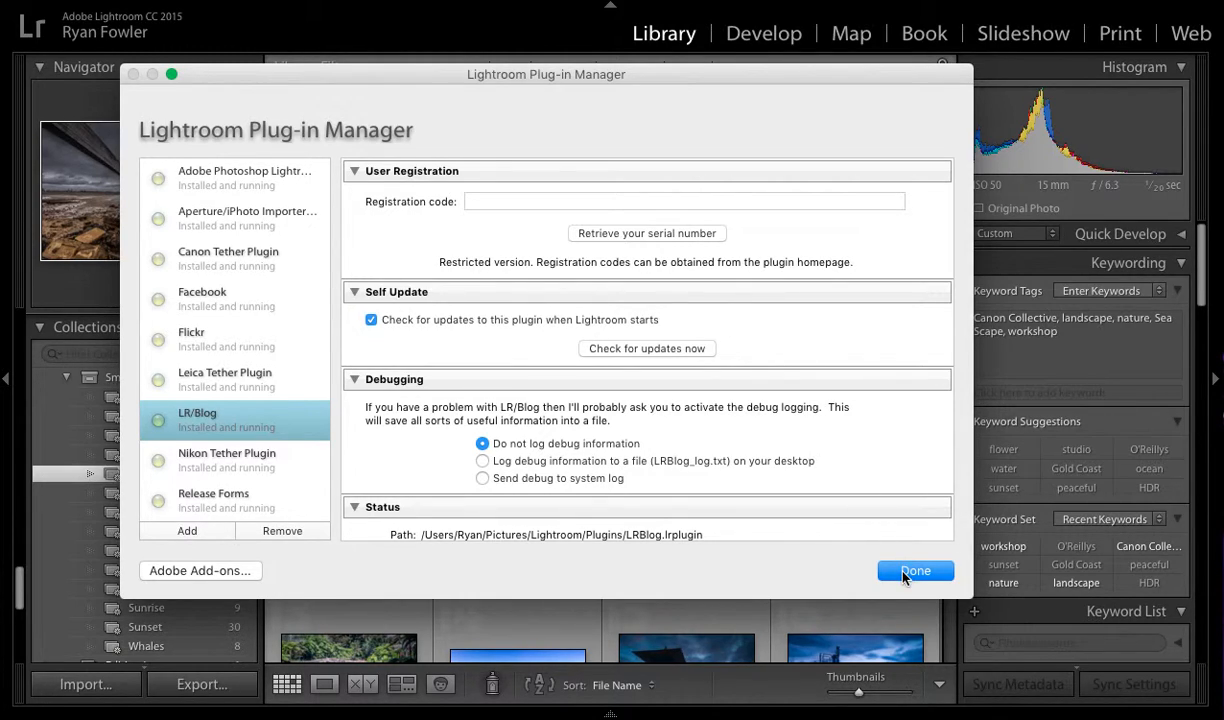
Finish with the Plug-in Manager and bring up the Export dialog for the photo.
{"action": "left_click", "coordinate": [916, 570]}
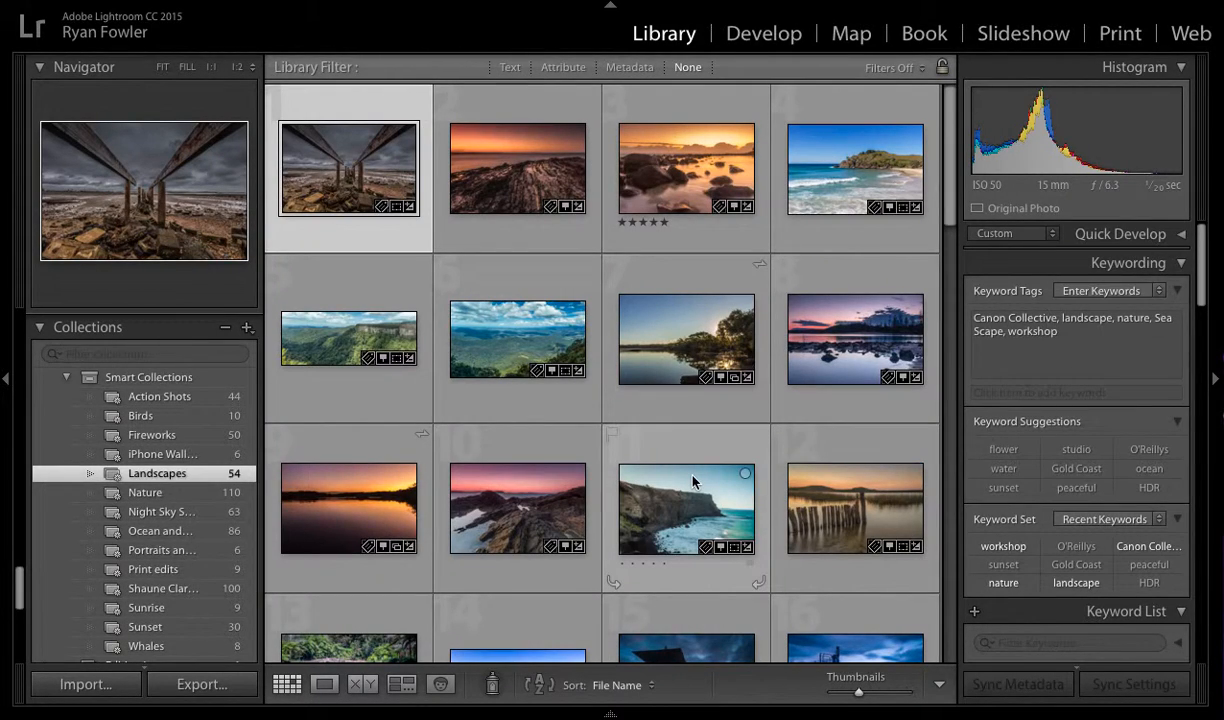
{"action": "left_click", "coordinate": [348, 168]}
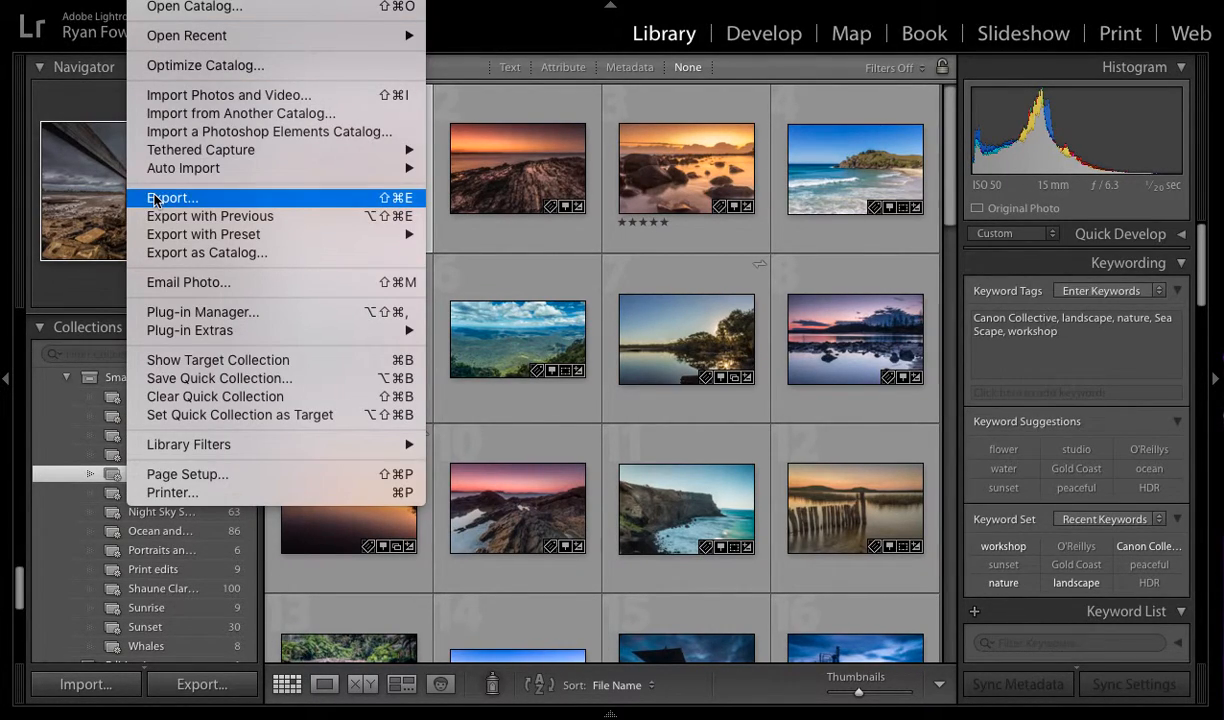
{"action": "left_click", "coordinate": [172, 198]}
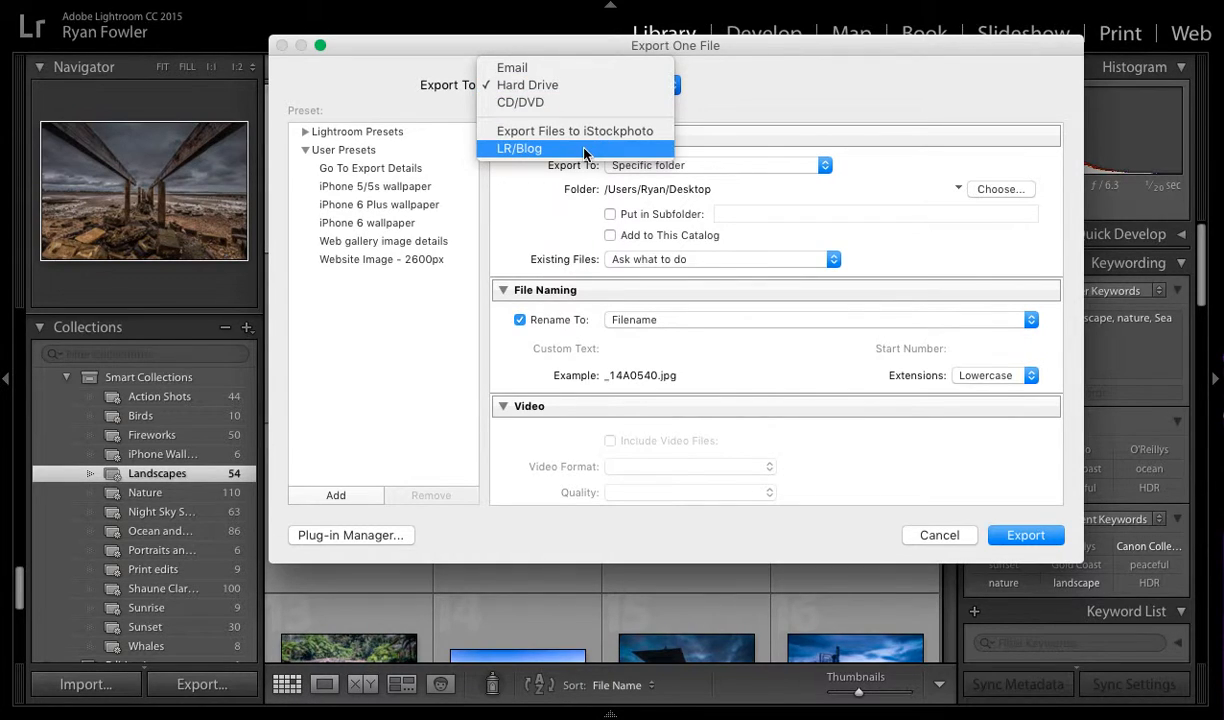
Set Export To to LR/Blog and review its WordPress blog, sizing, metadata and watermark settings.
{"action": "left_click", "coordinate": [520, 148]}
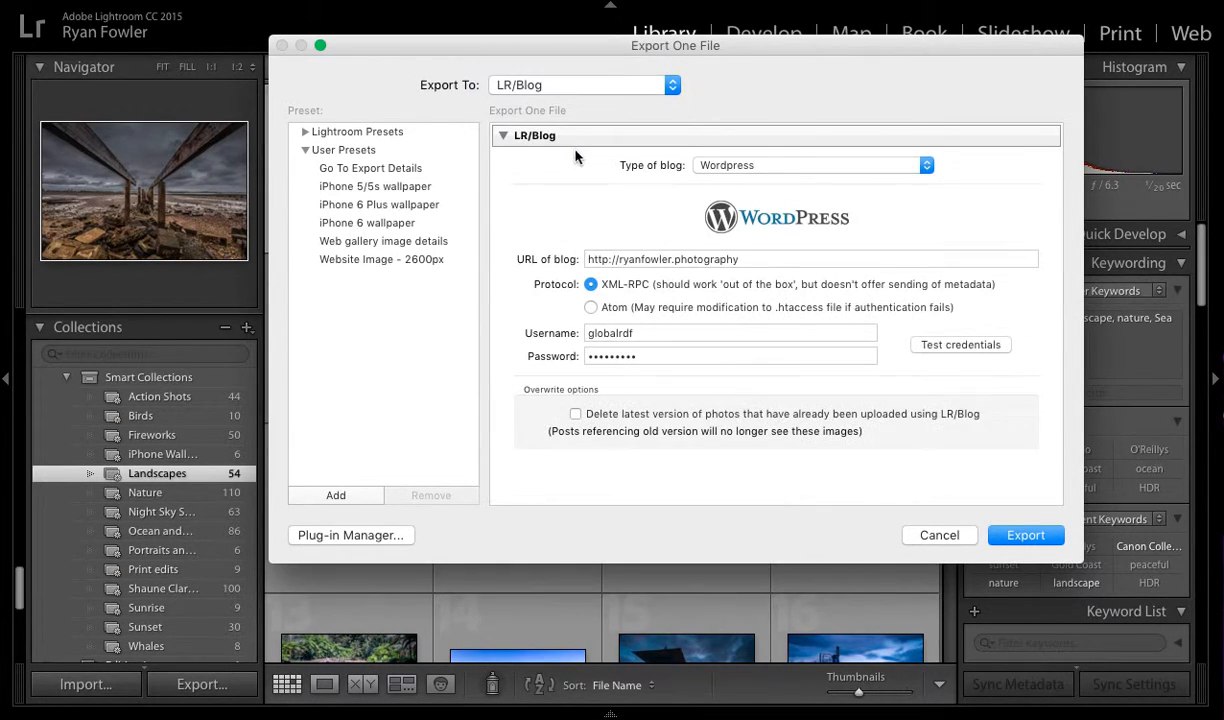
{"action": "scroll", "scroll_direction": "down", "scroll_amount": 3}
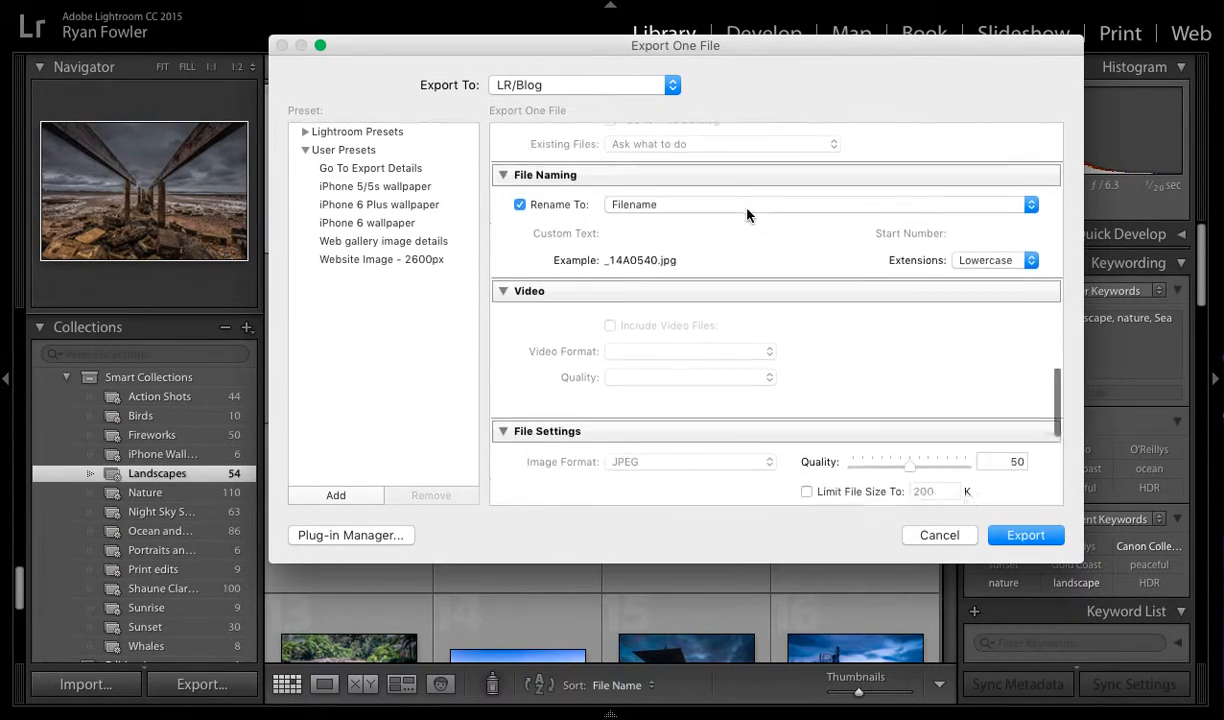
{"action": "scroll", "scroll_direction": "down", "scroll_amount": 3}
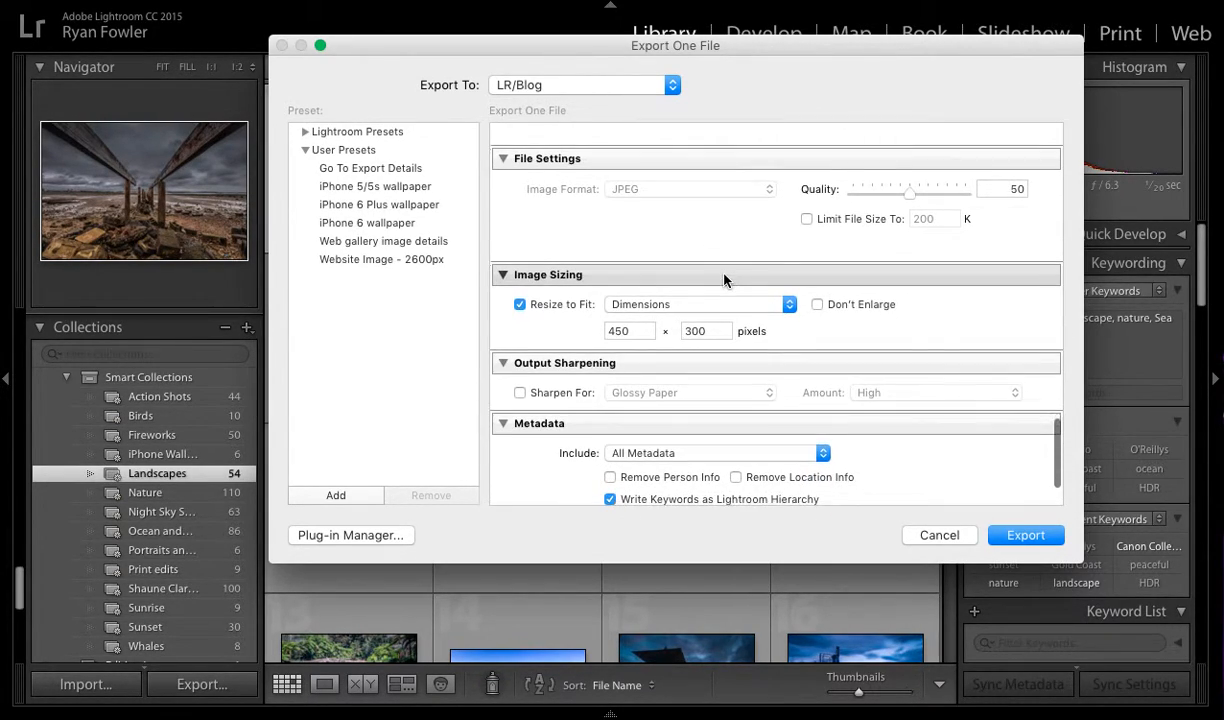
{"action": "scroll", "scroll_direction": "down", "scroll_amount": 3}
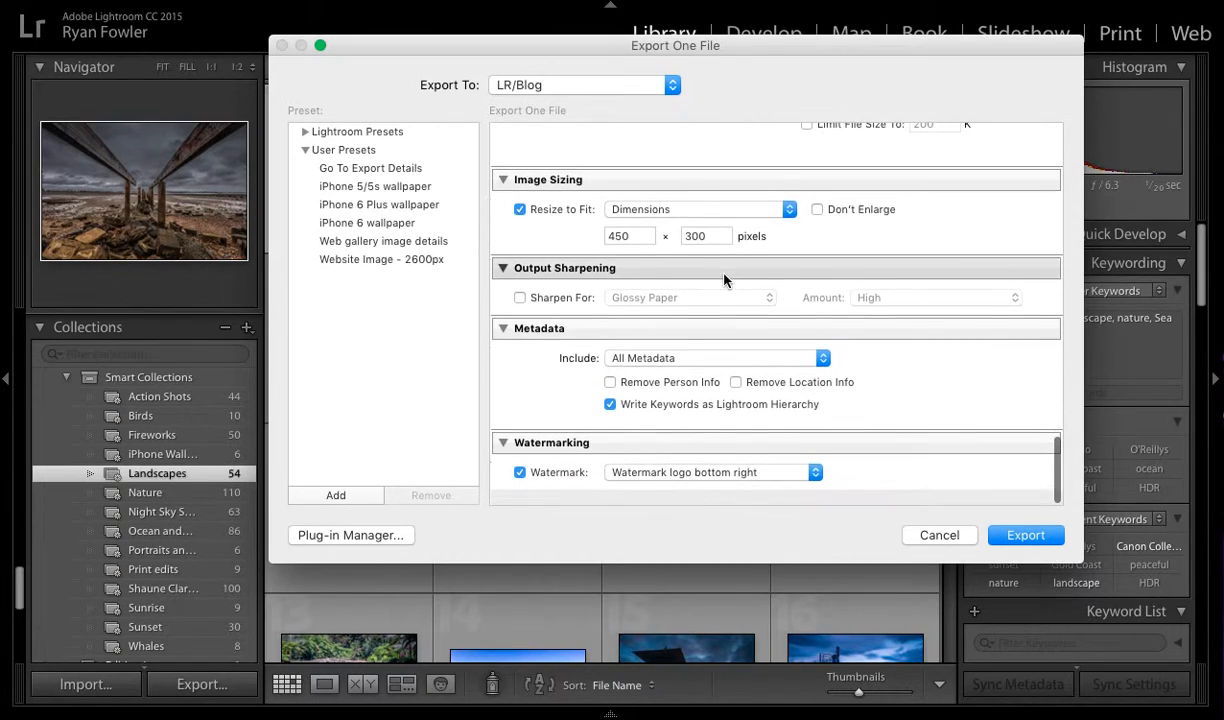